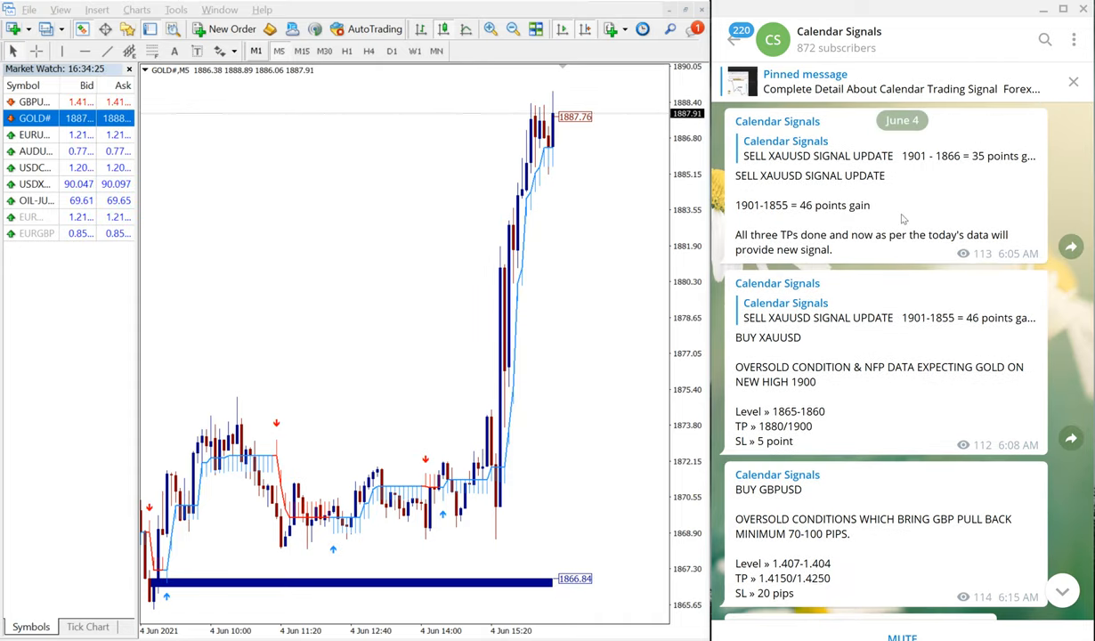
Scroll the Telegram feed to the BUY XAUUSD signal and its entry levels
scroll(down, 3)
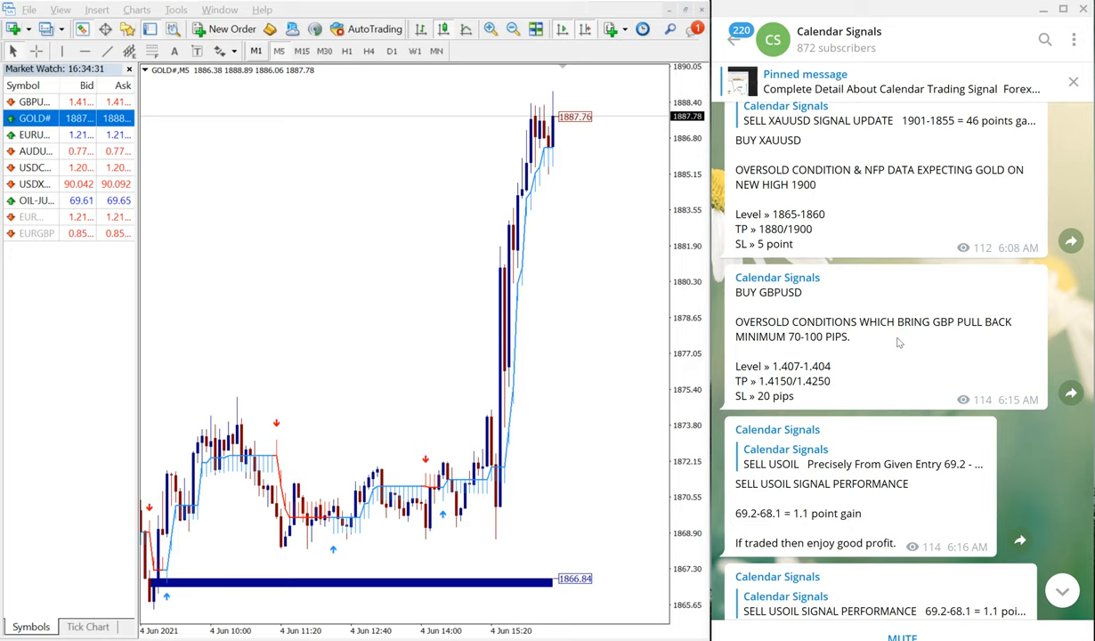
scroll(down, 3)
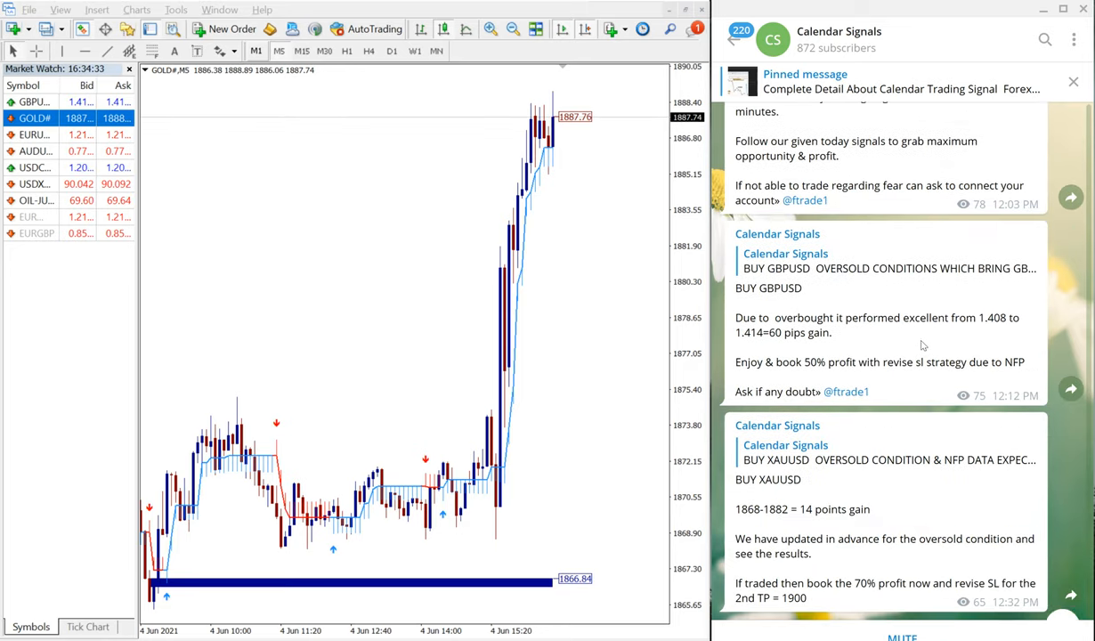
scroll(down, 3)
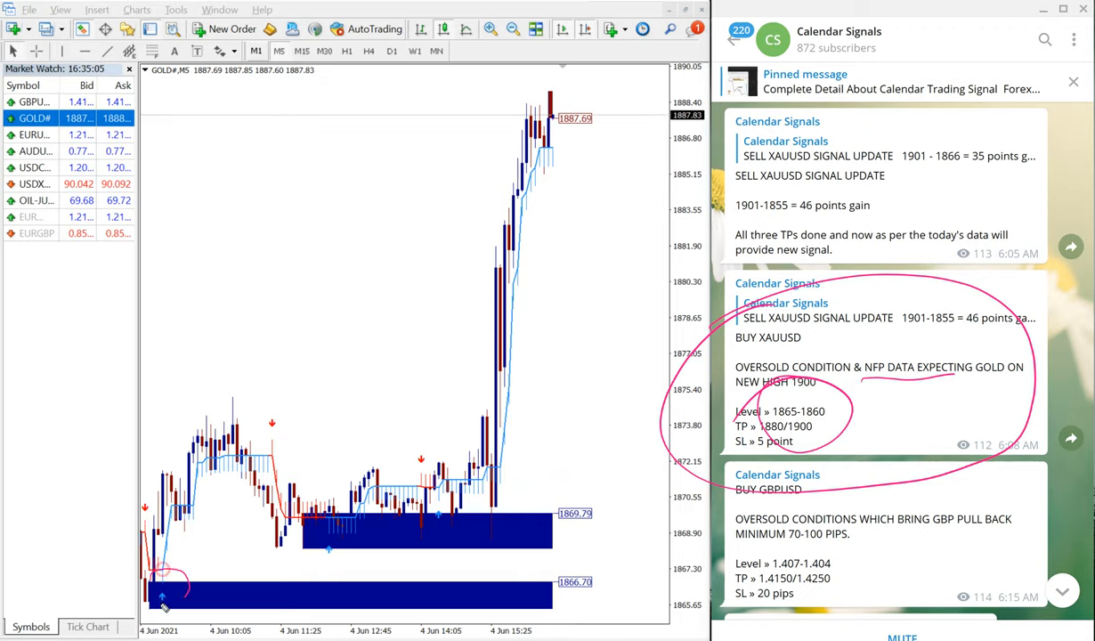
Circle the gold entry low and handwrite '1866-1889' beside the rally
drag(160, 591, 512, 86)
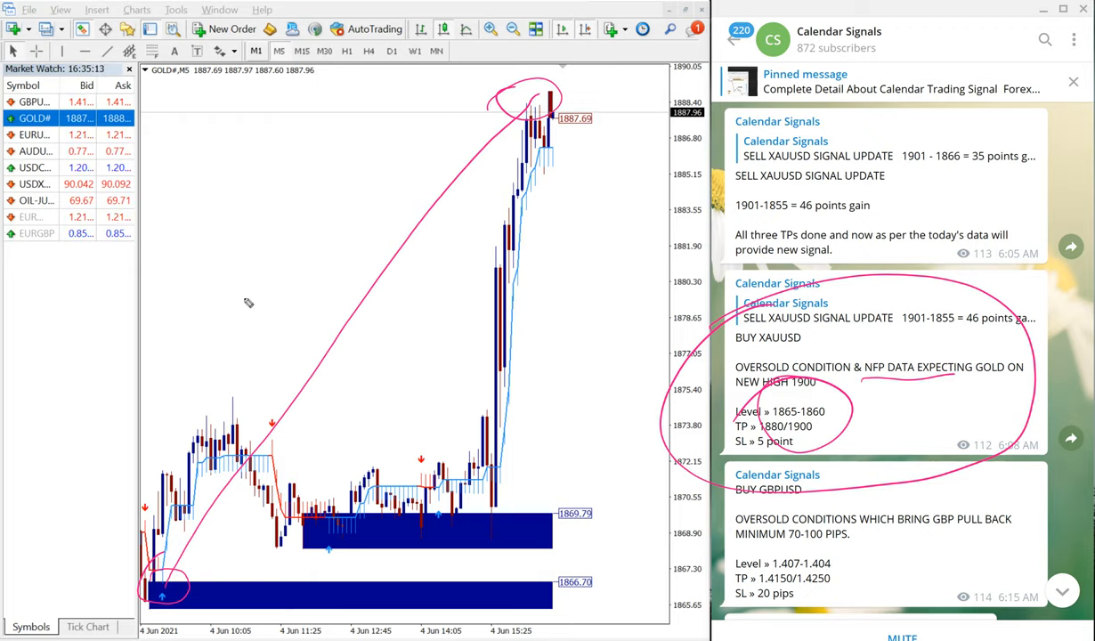
drag(258, 302, 352, 160)
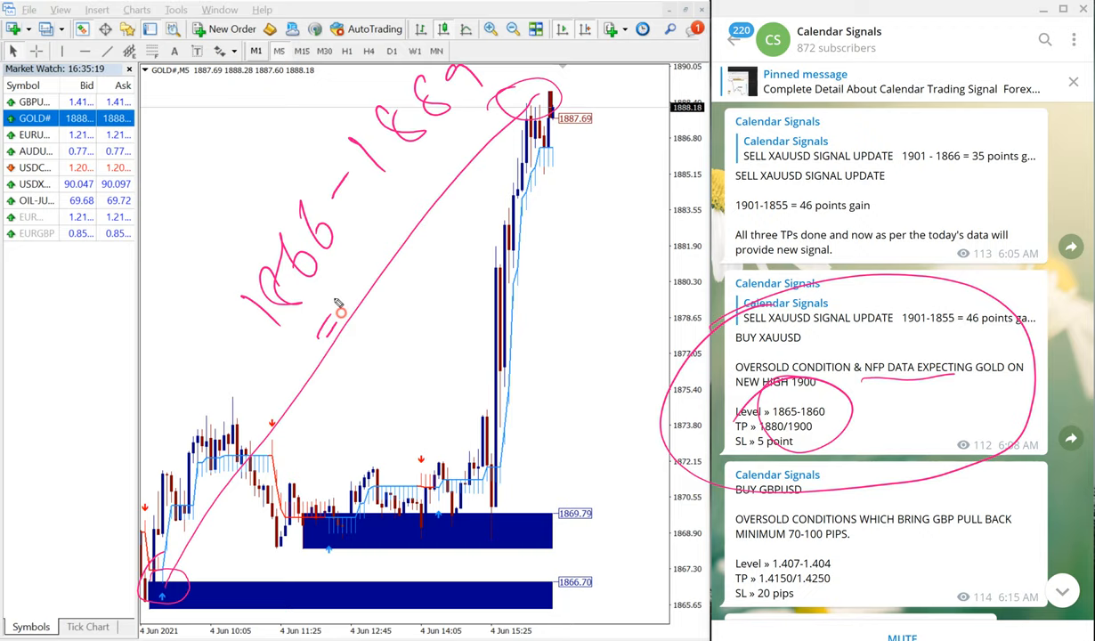
drag(329, 303, 436, 186)
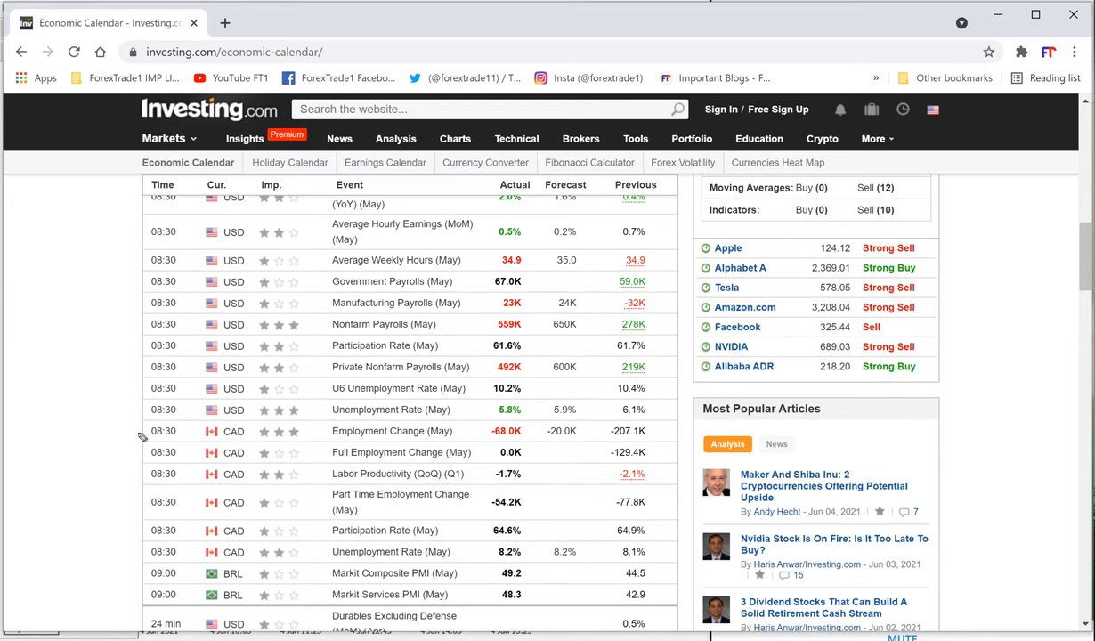
mouse_move(84, 412)
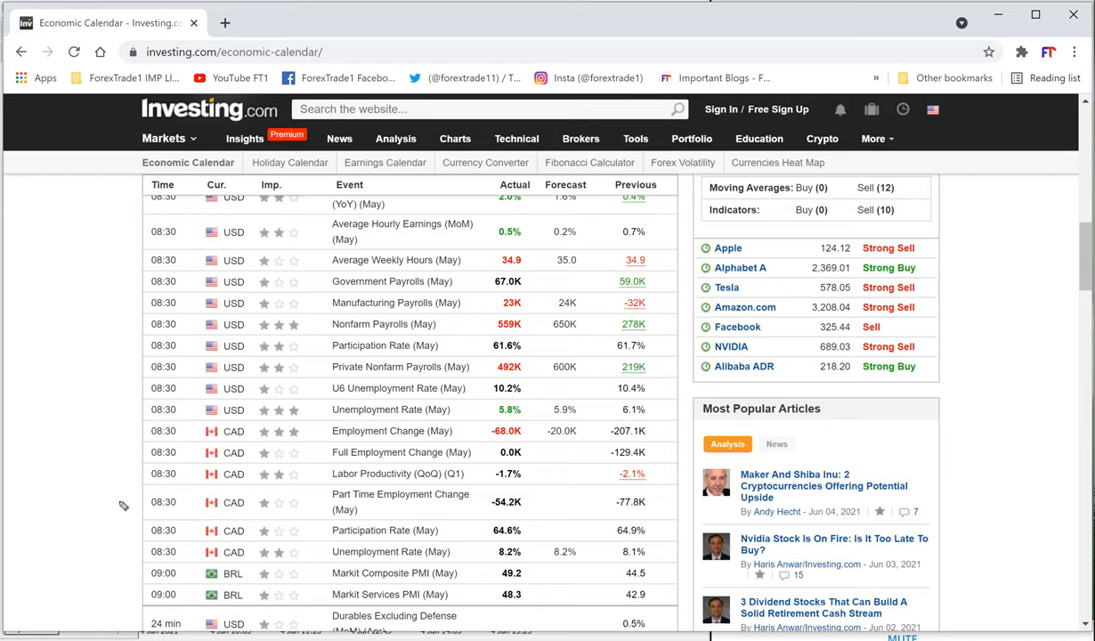
mouse_move(123, 505)
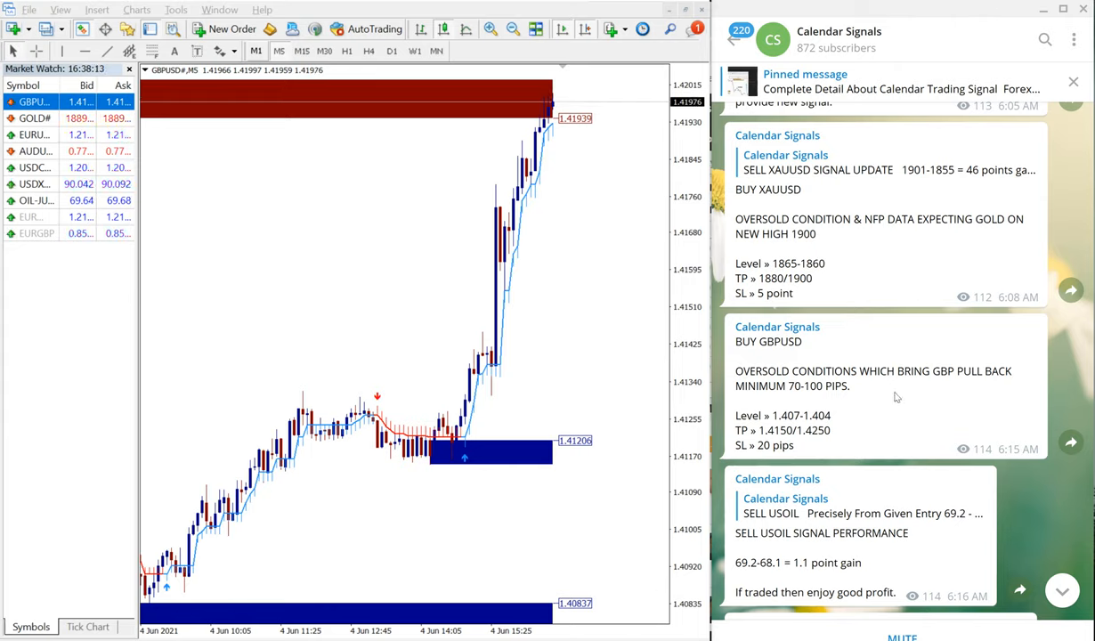
Scroll the Telegram channel toward the June 4 signals beside the GBPUSD M5 chart
scroll(down, 3)
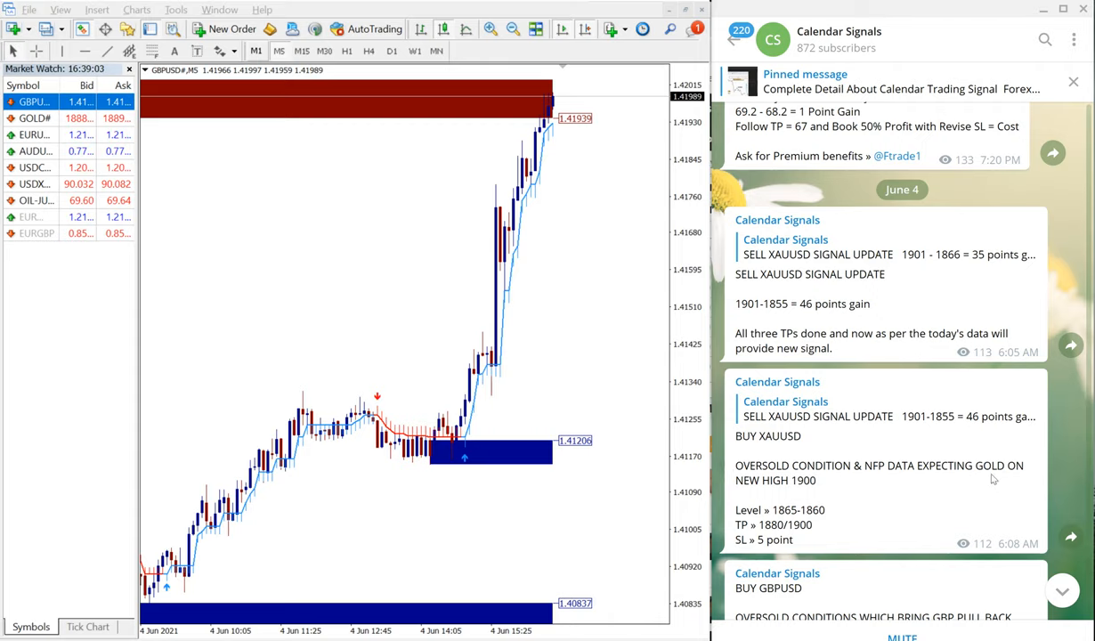
Scroll the Calendar Signals channel to the economic calendar screenshot with nonfarm payrolls and unemployment rows
scroll(down, 3)
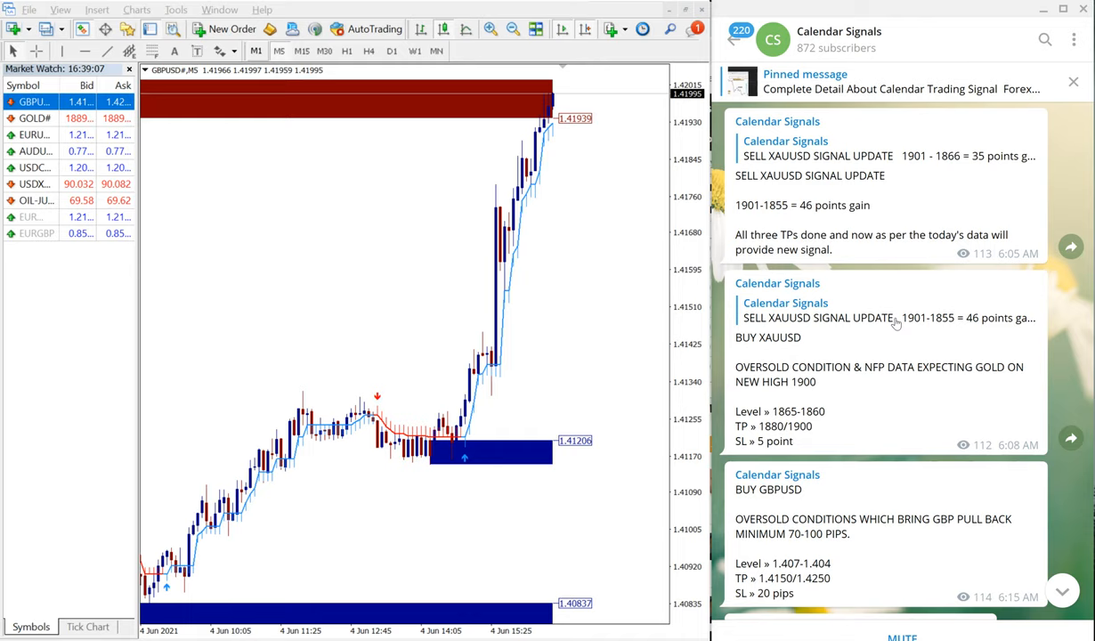
scroll(up, 3)
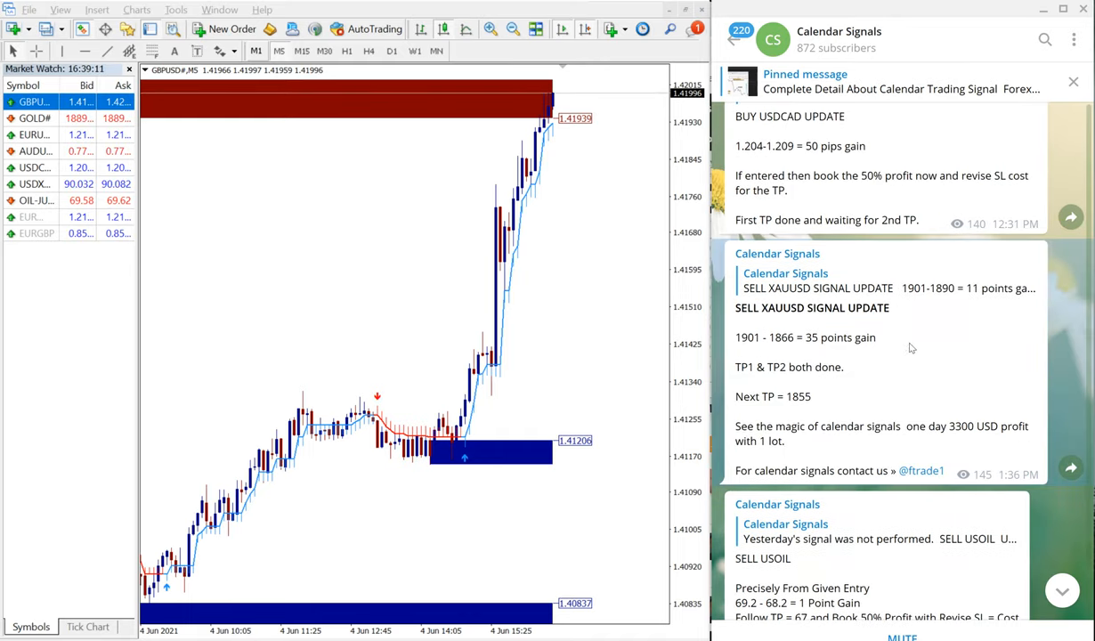
scroll(down, 3)
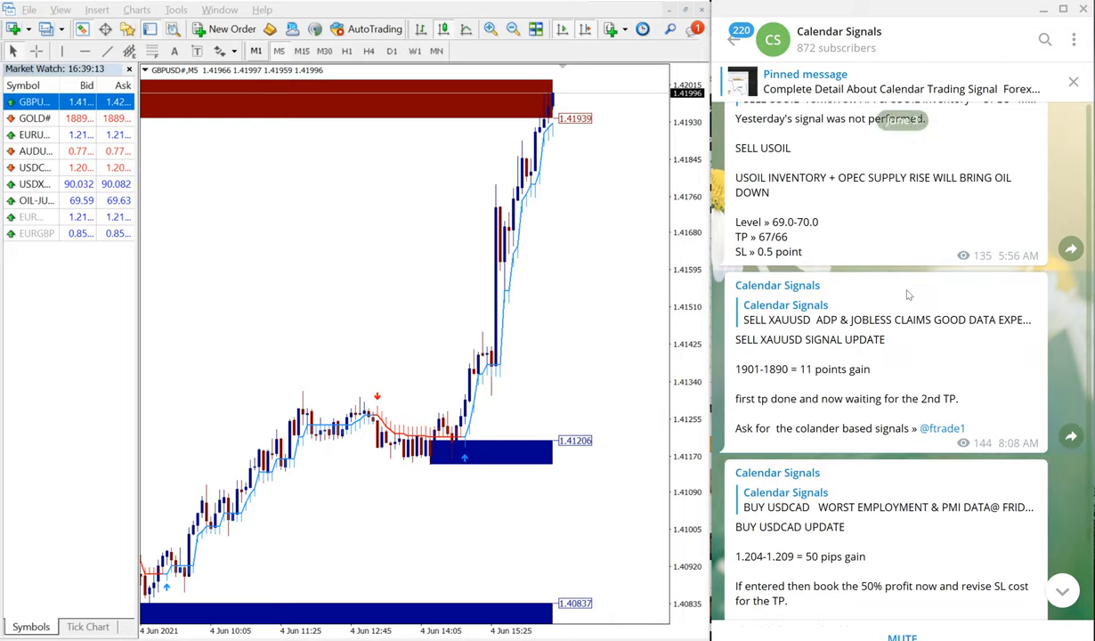
scroll(down, 3)
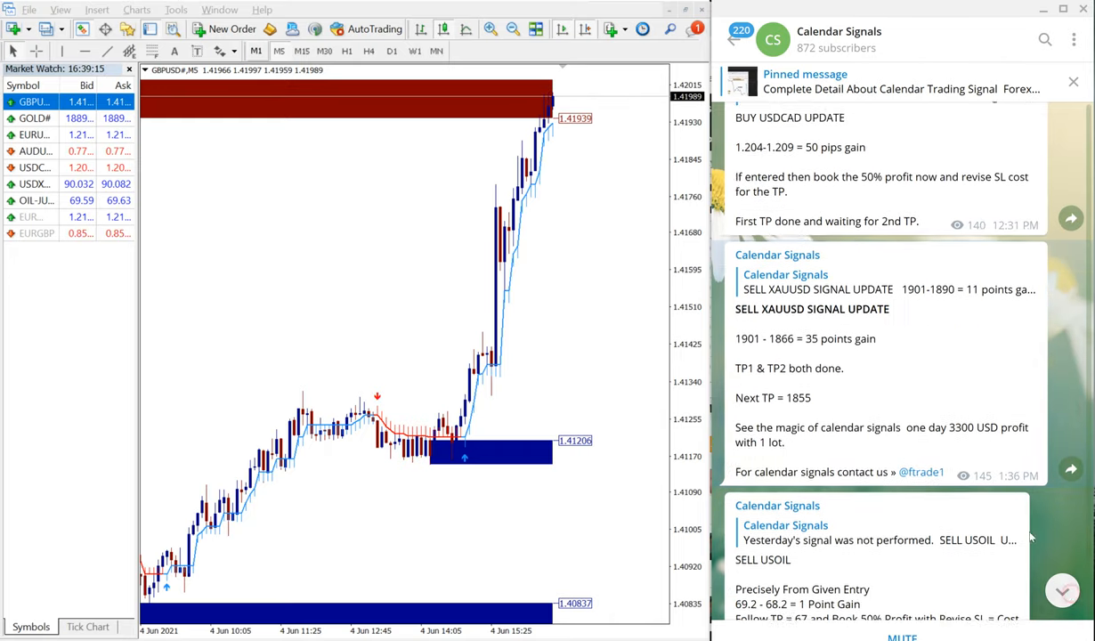
scroll(down, 3)
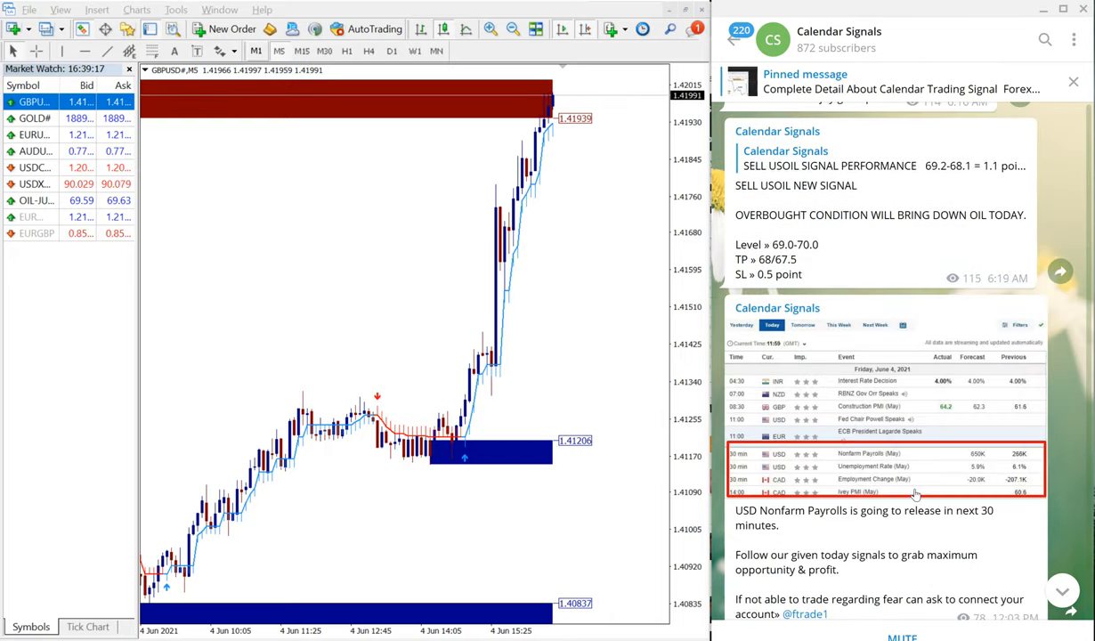
scroll(down, 3)
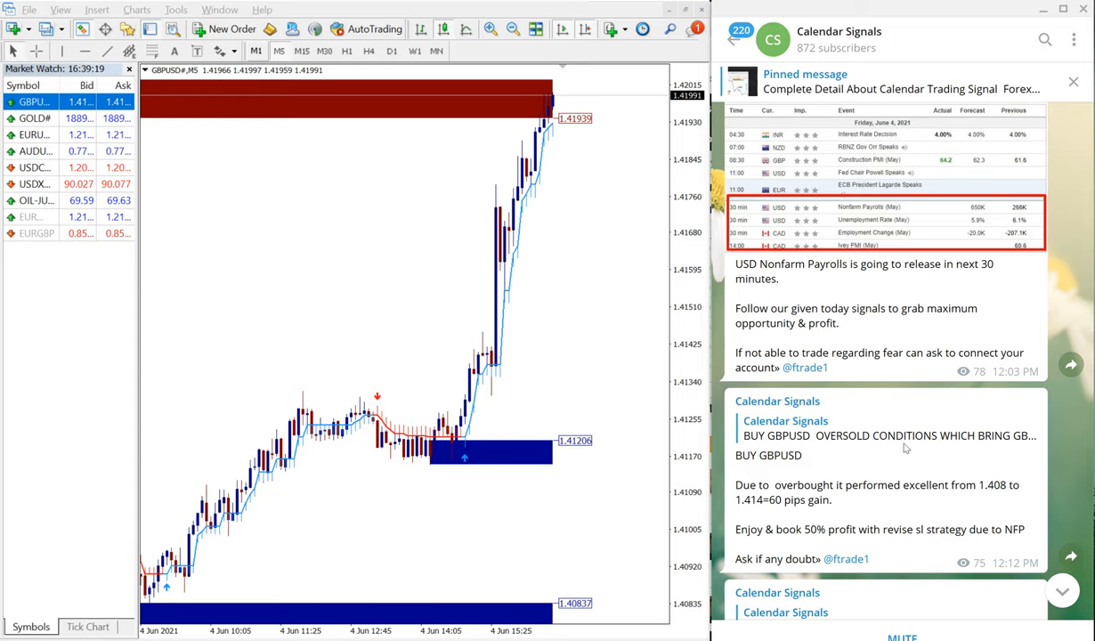
scroll(down, 3)
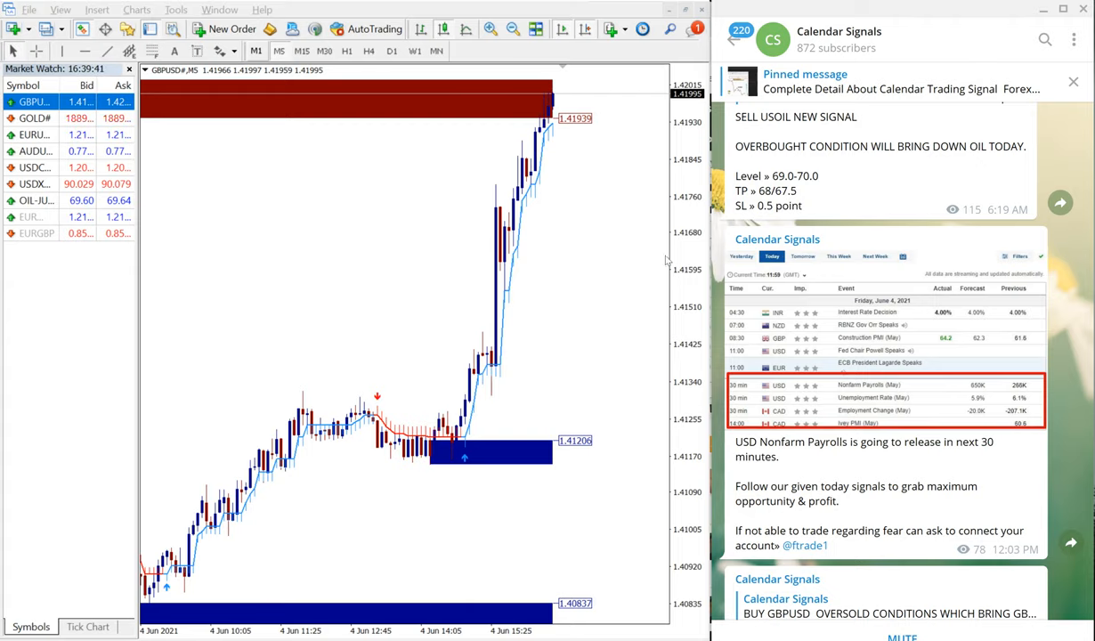
scroll(down, 3)
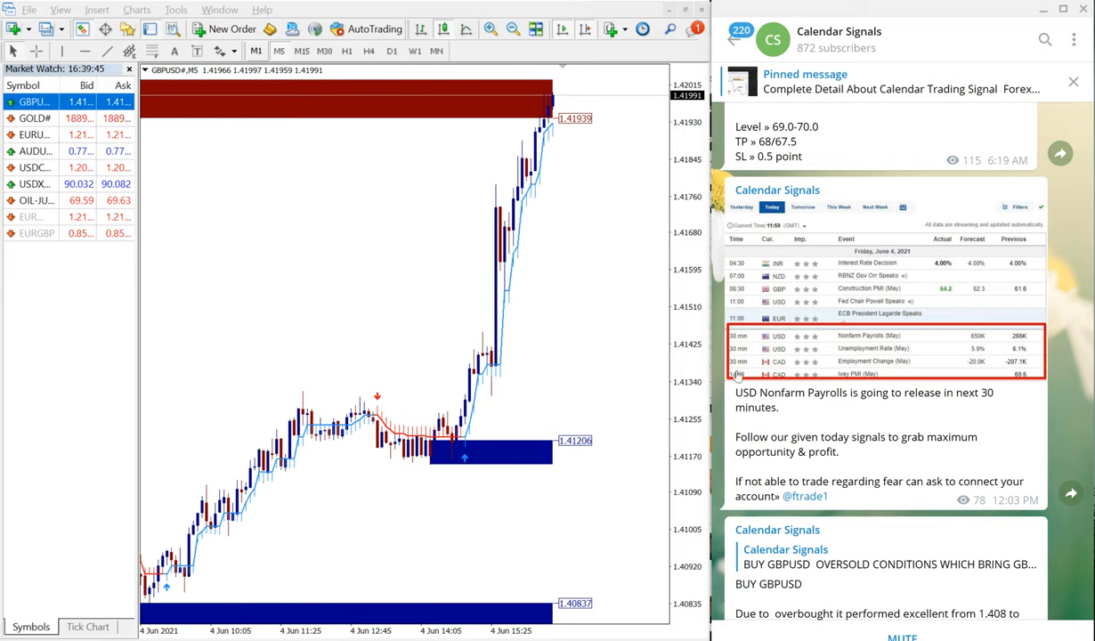
scroll(down, 3)
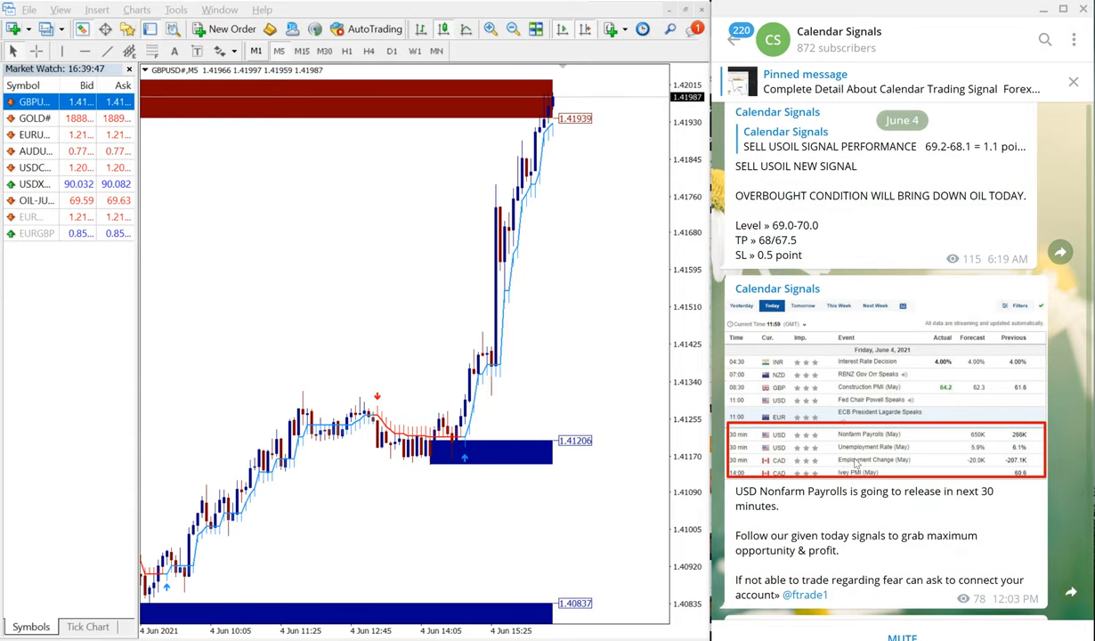
scroll(down, 3)
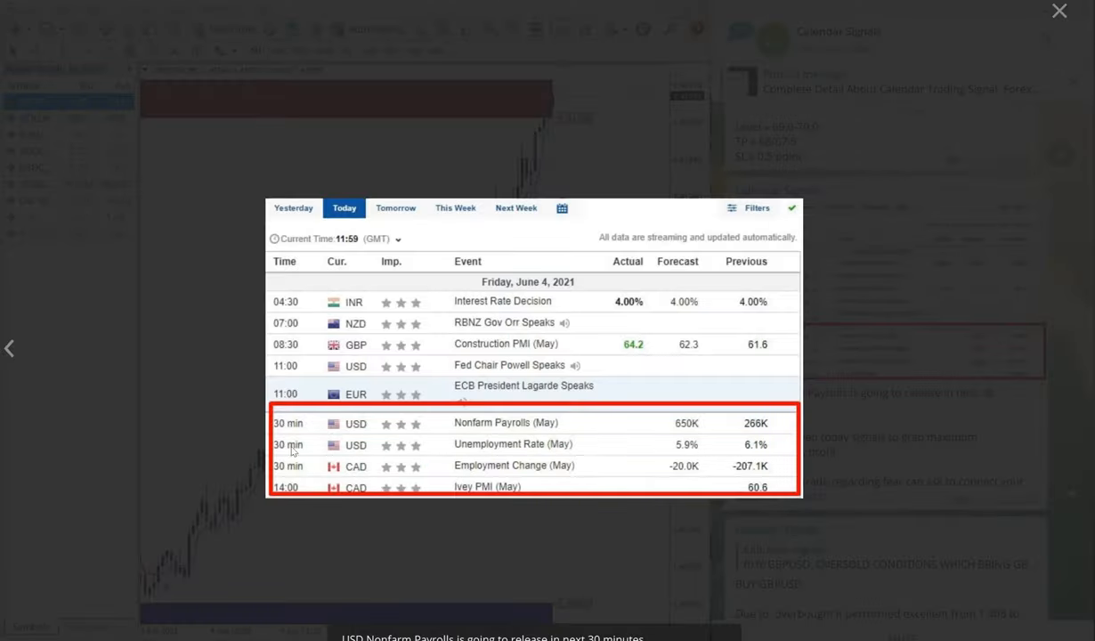
mouse_move(410, 458)
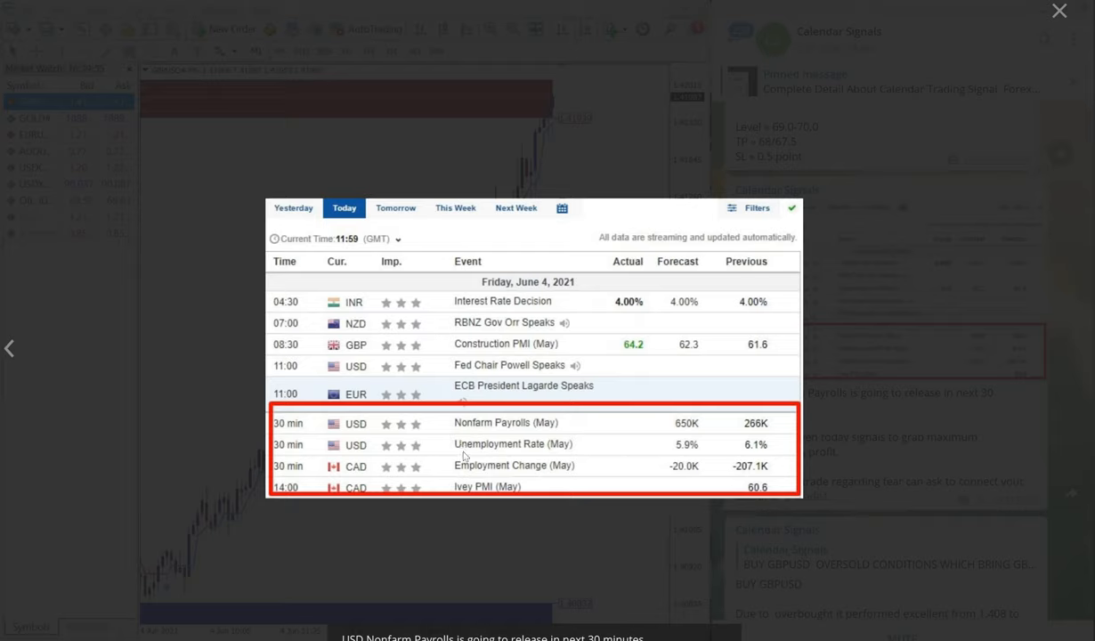
mouse_move(483, 452)
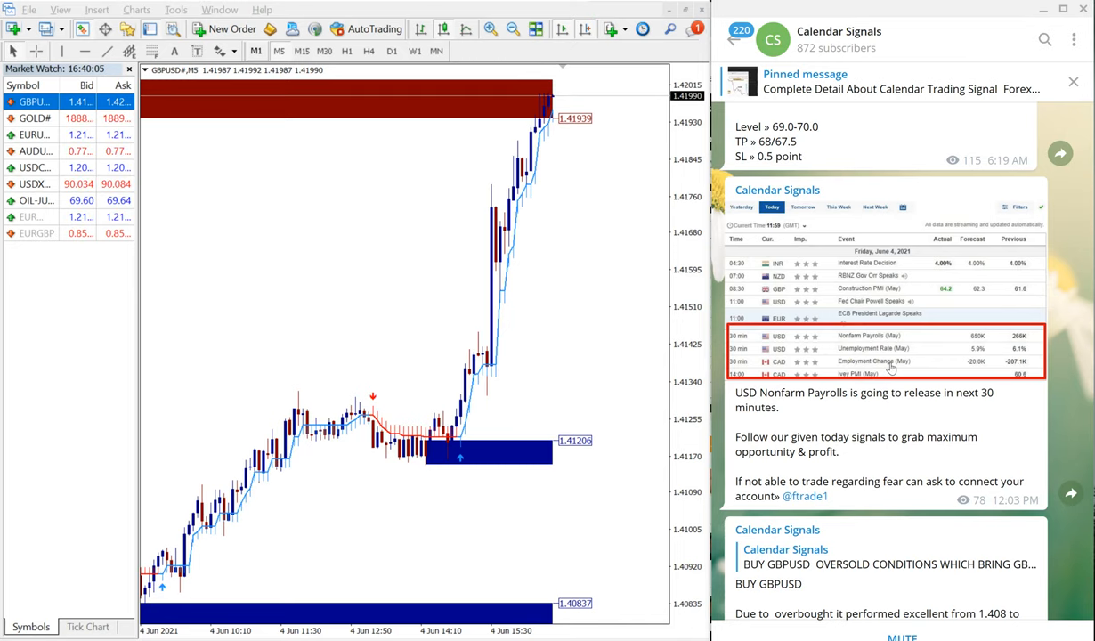
Scroll the June 4 posts to the BUY GBPUSD 1.408-1.414 profit update
scroll(down, 3)
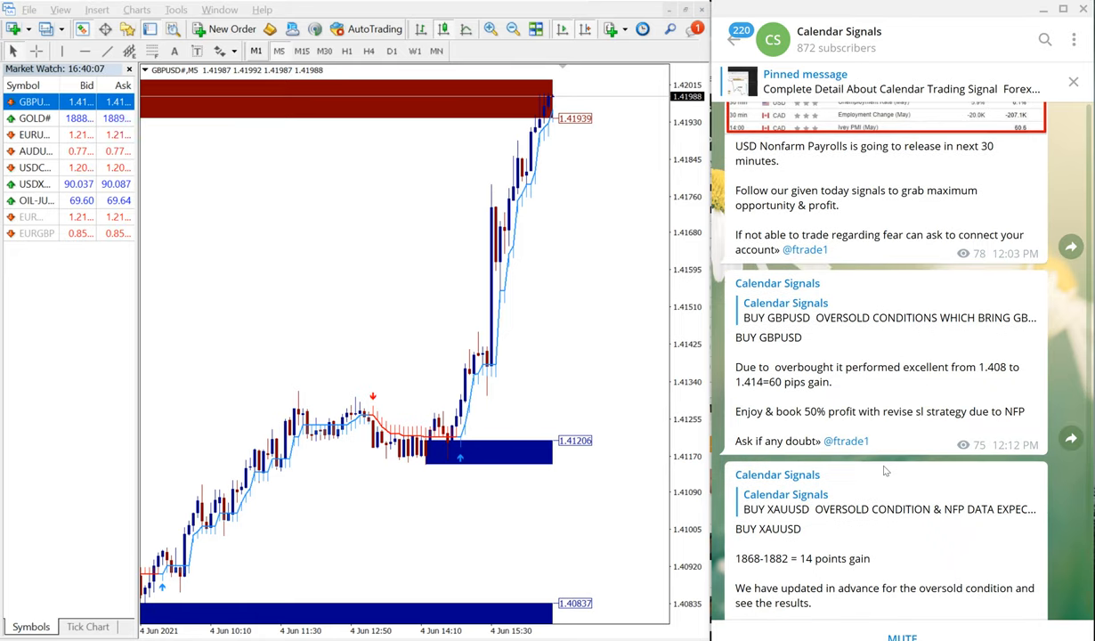
scroll(down, 3)
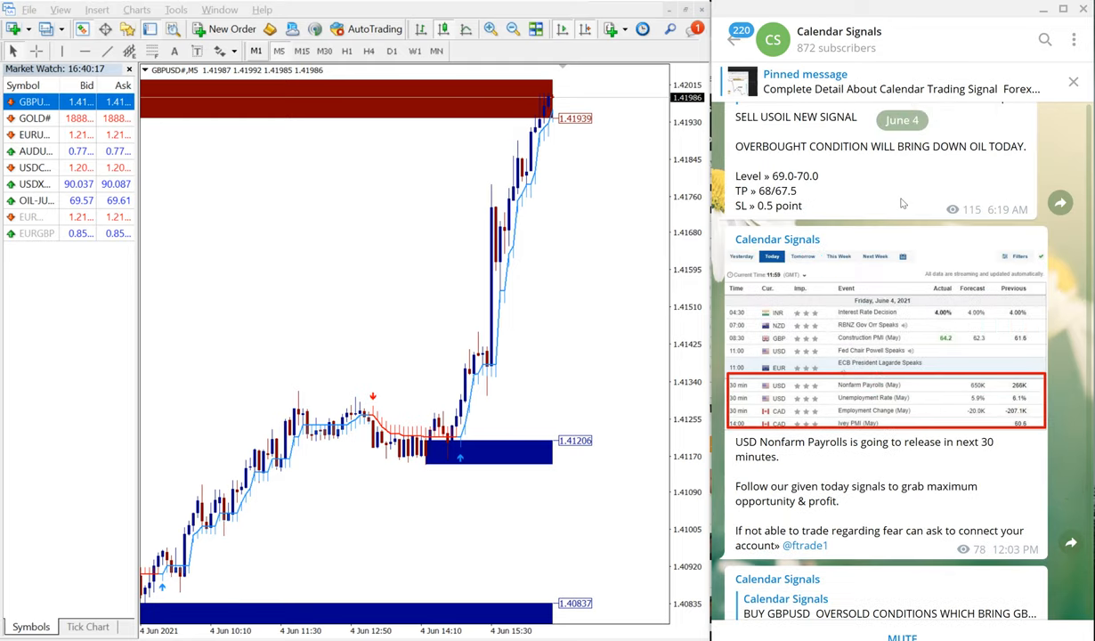
scroll(down, 3)
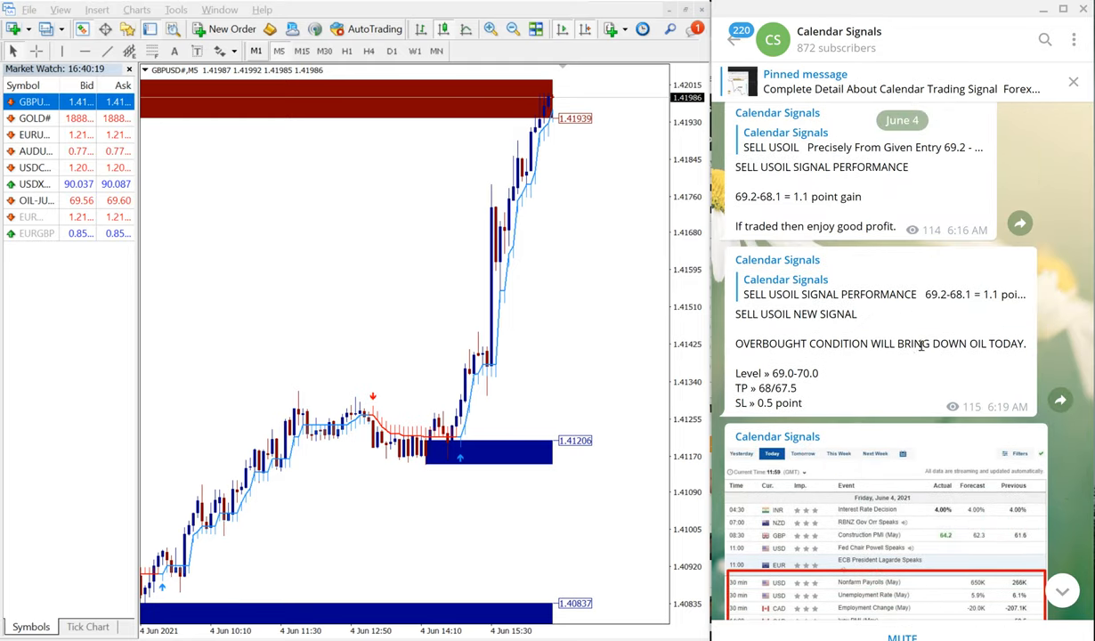
scroll(down, 3)
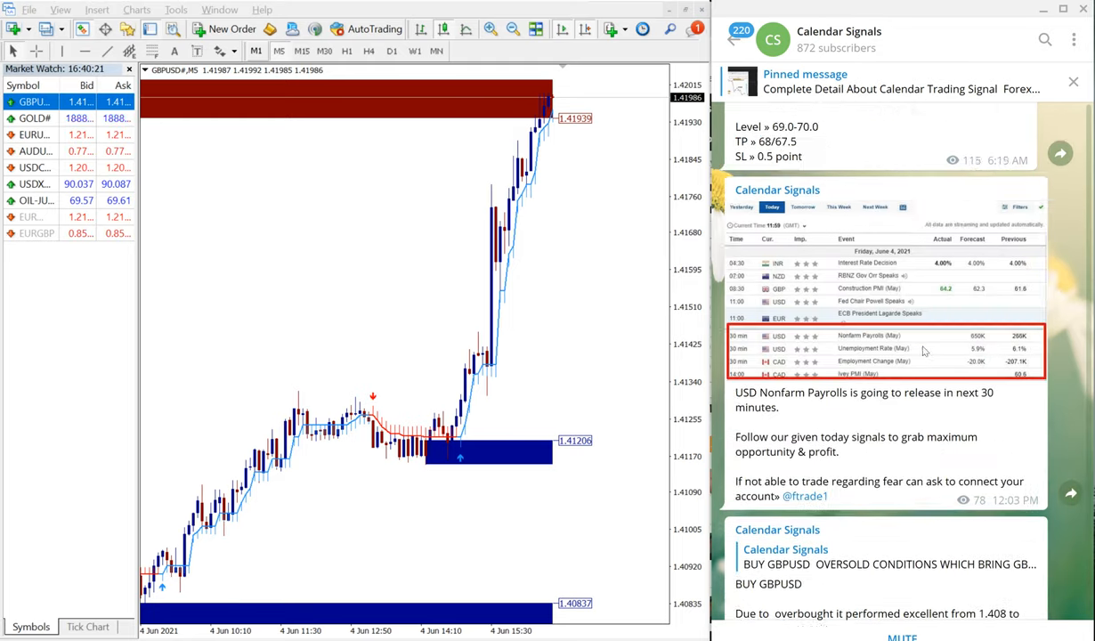
scroll(down, 3)
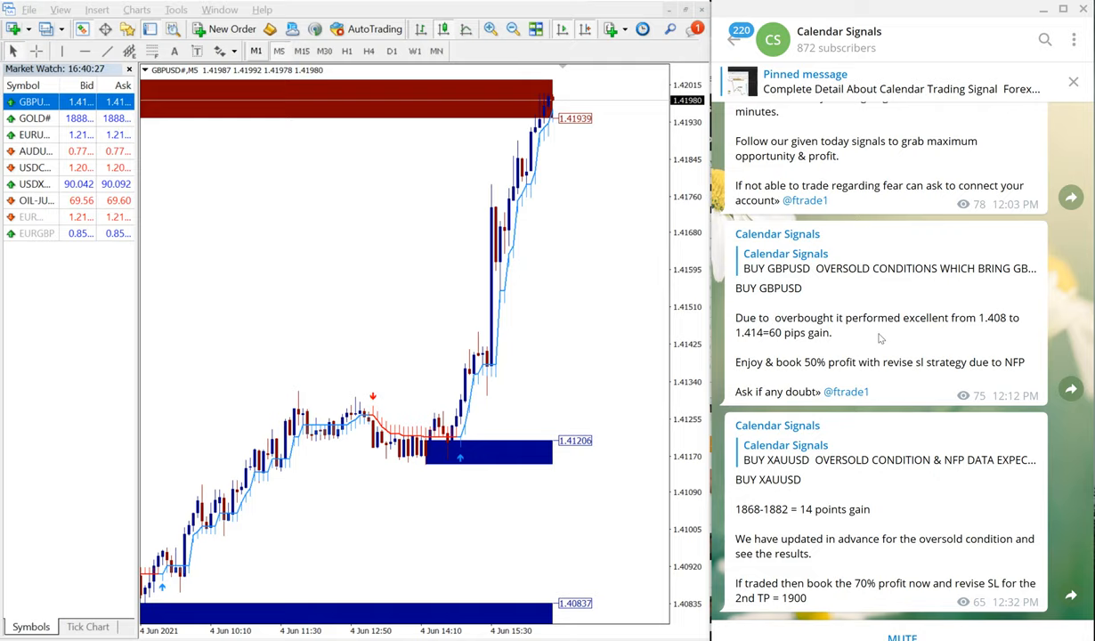
mouse_move(877, 336)
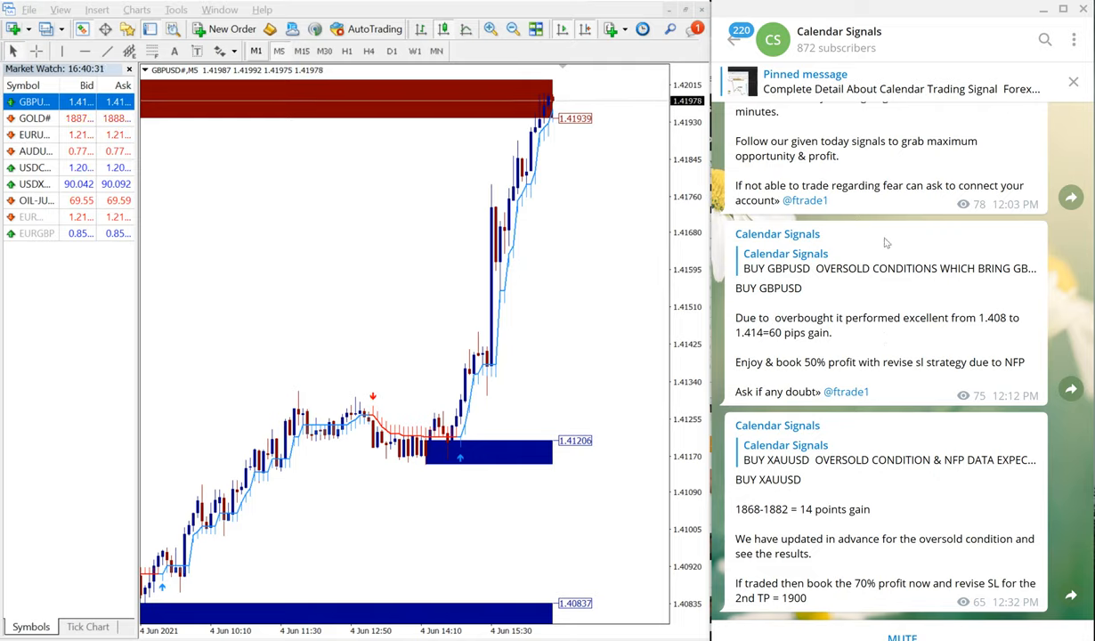
mouse_move(886, 261)
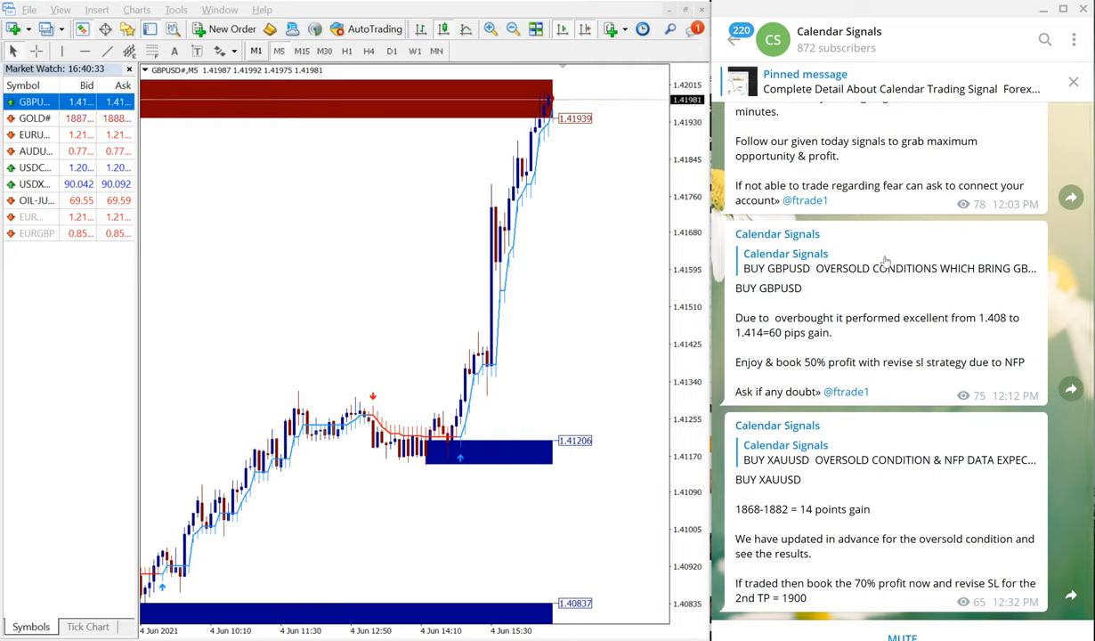